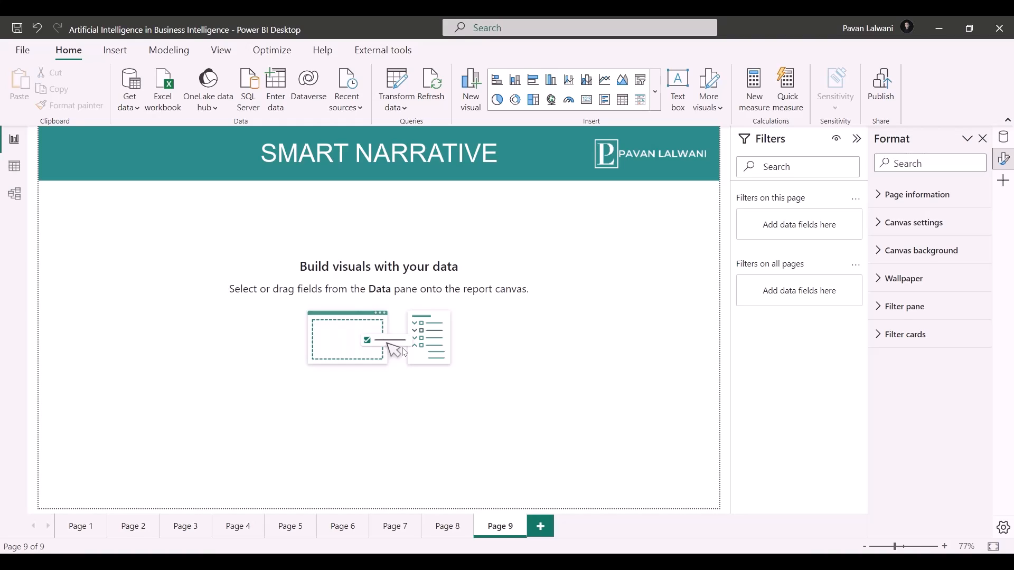
Expand the Visuals gallery on Page 9 to show all visual types
click(379, 153)
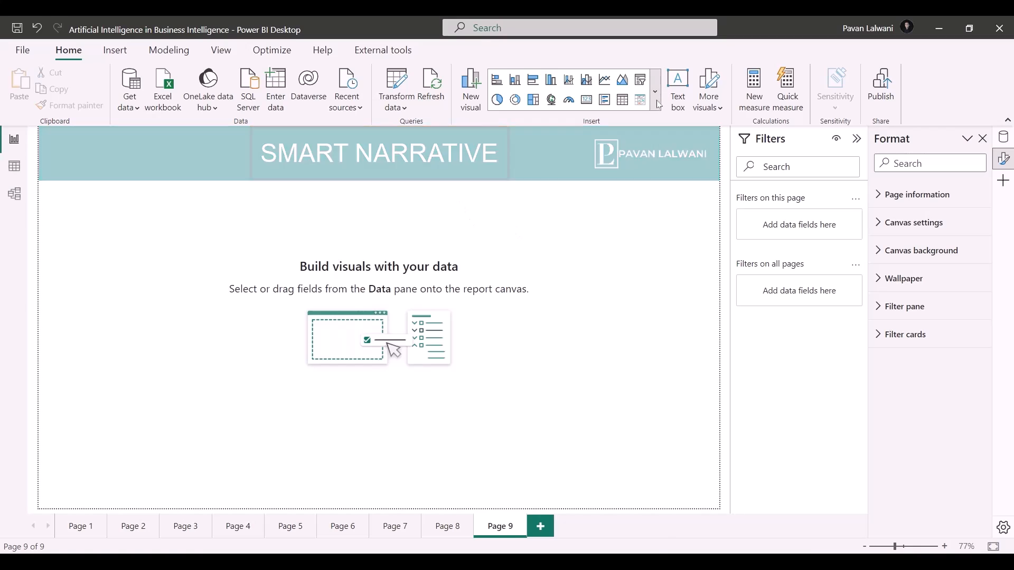
click(655, 92)
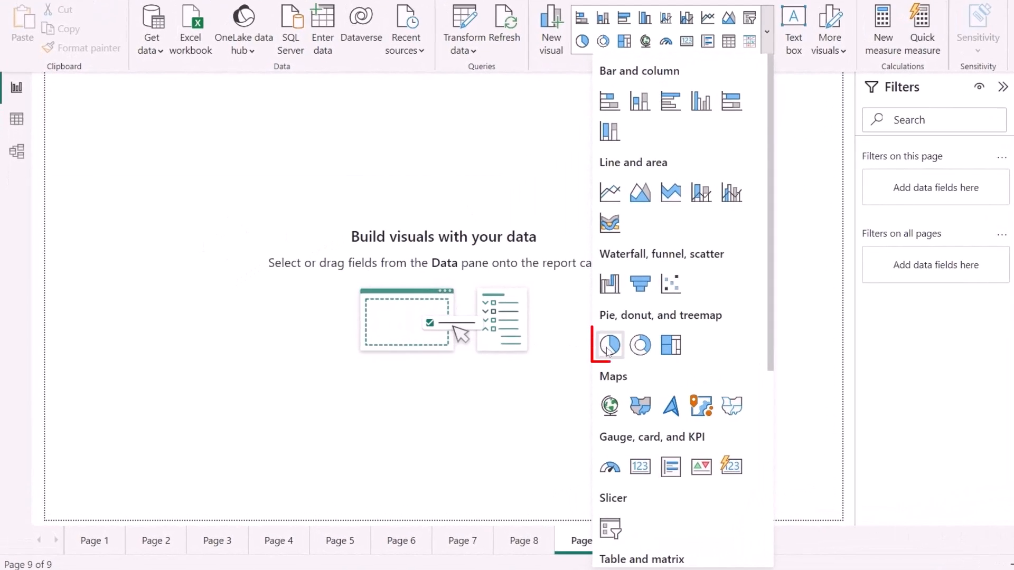
Insert a pie chart with Region as legend and Sales as values
click(608, 345)
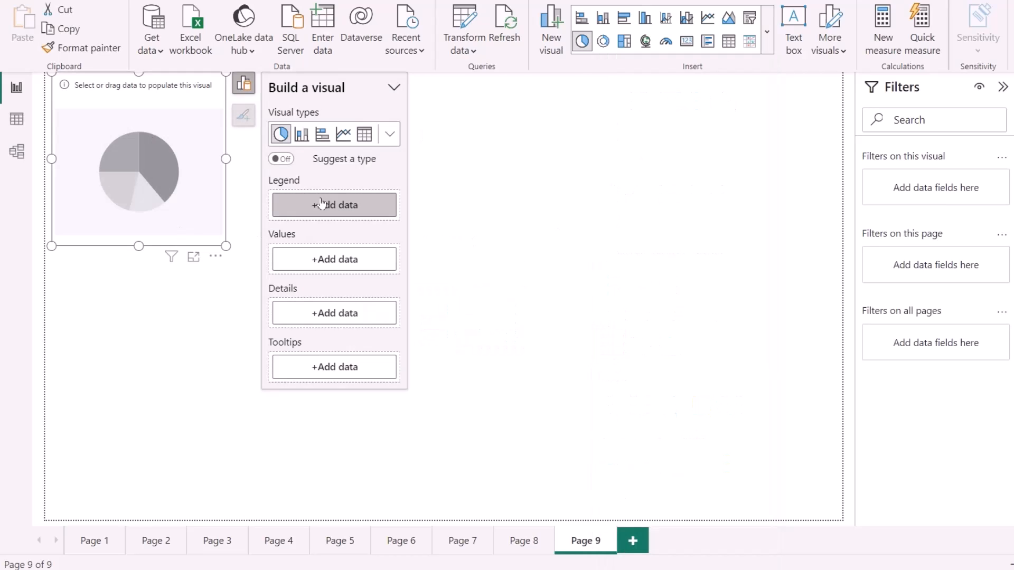
click(334, 204)
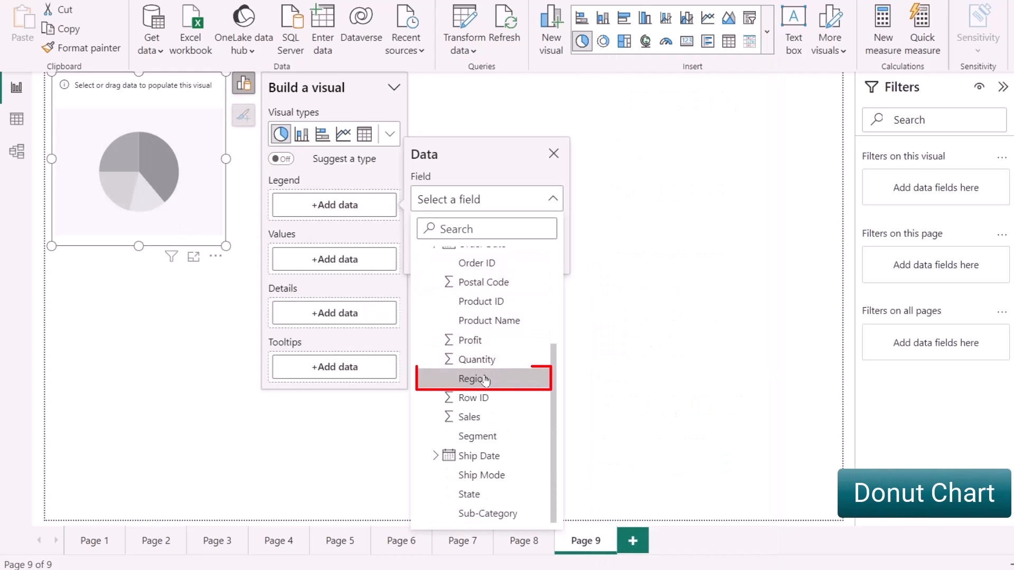
click(475, 378)
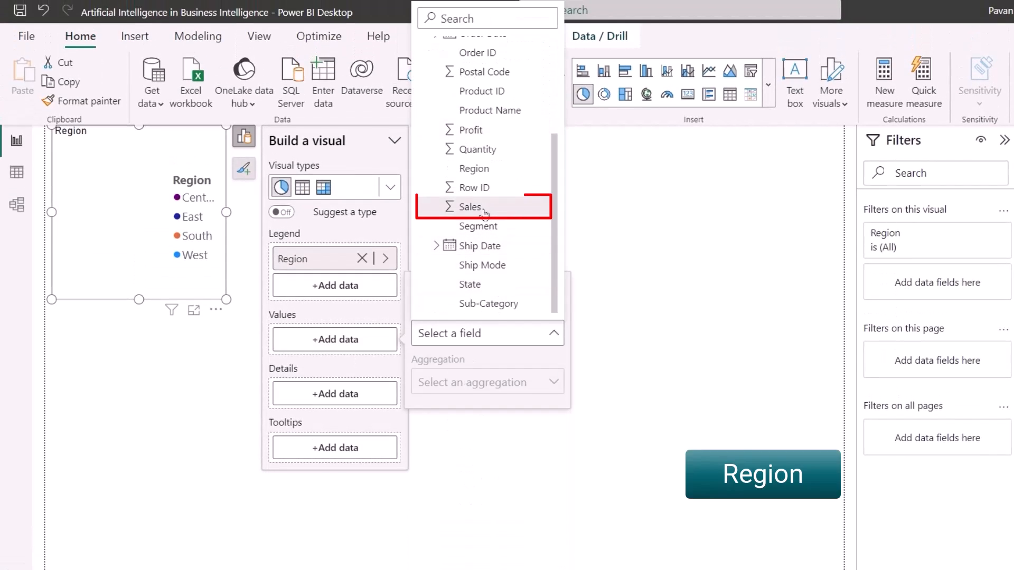
click(470, 207)
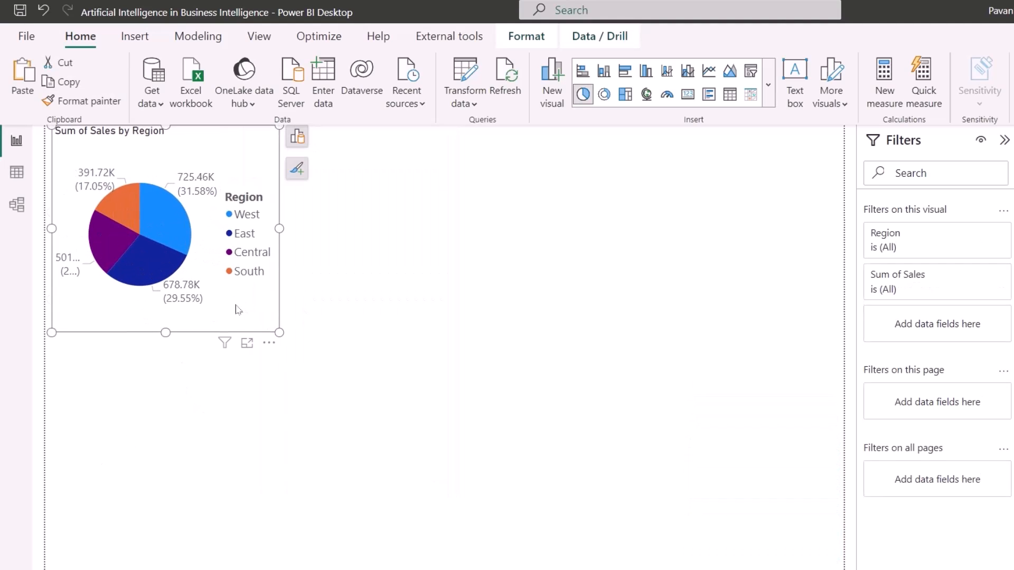
click(296, 136)
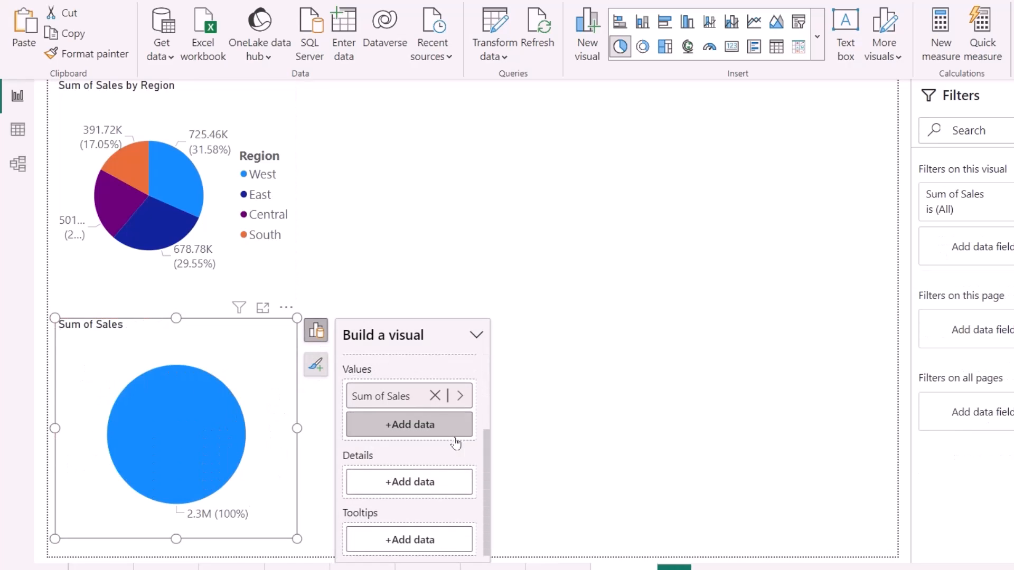
Split the second pie's Sum of Sales by Segment and select the enlarged copy
click(409, 424)
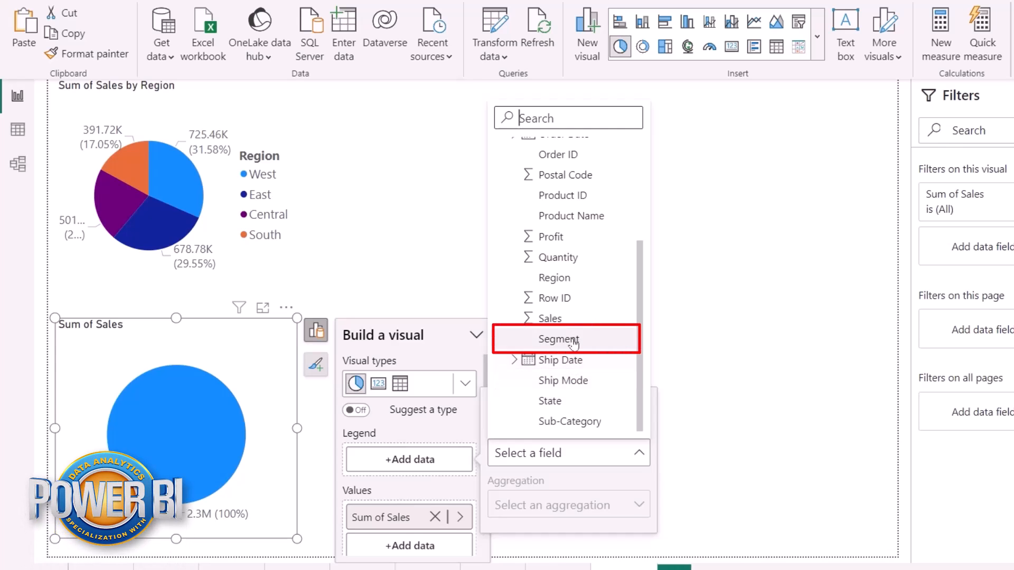
click(557, 339)
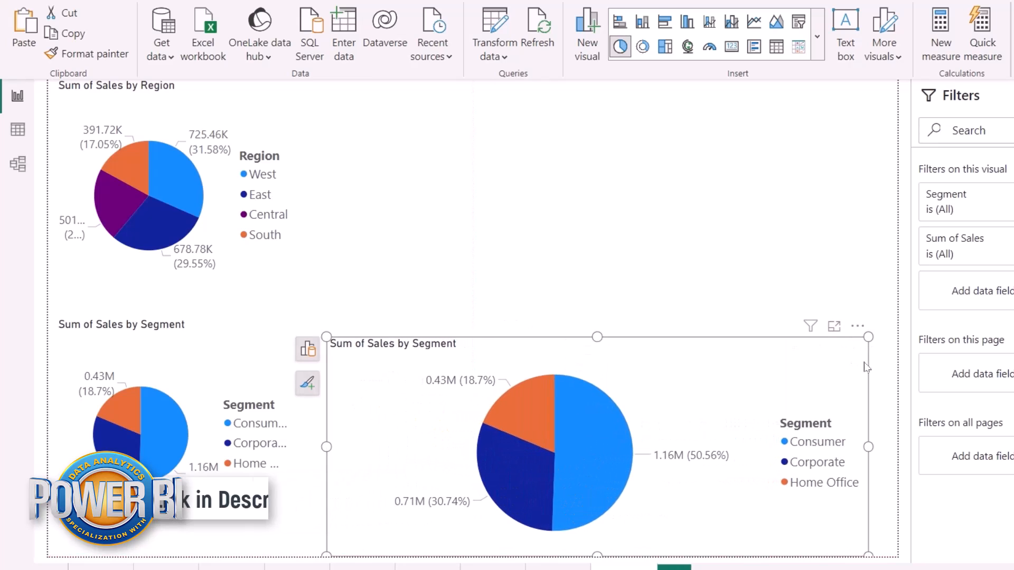
click(307, 349)
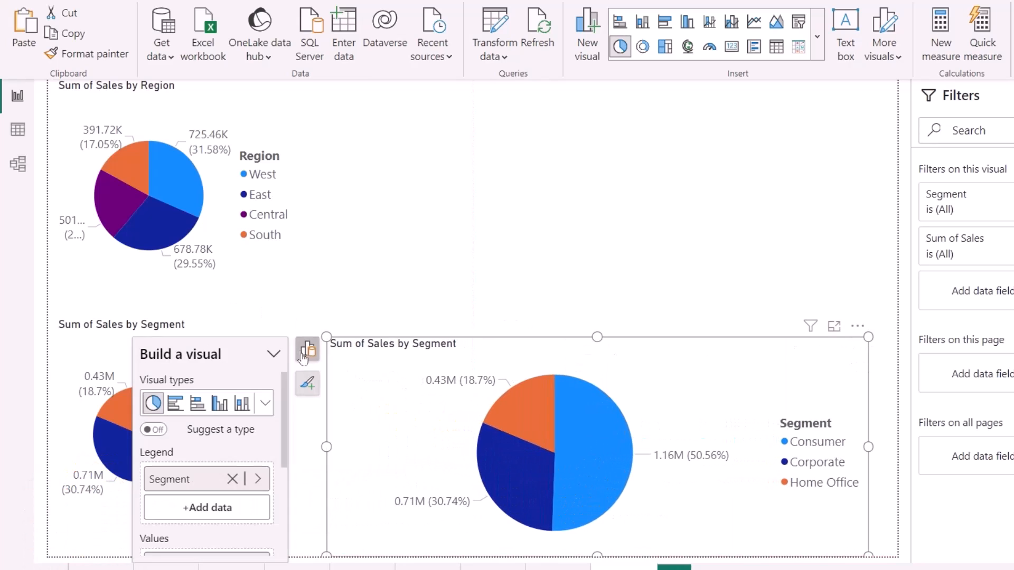
Change the copy to a clustered column chart with Sub-Category on the X-axis
click(219, 403)
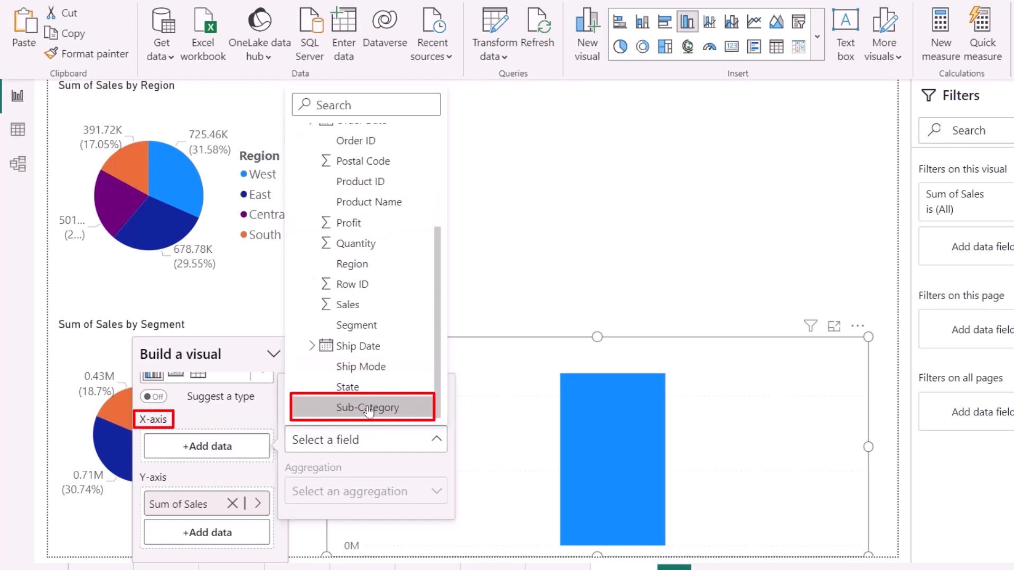
click(362, 407)
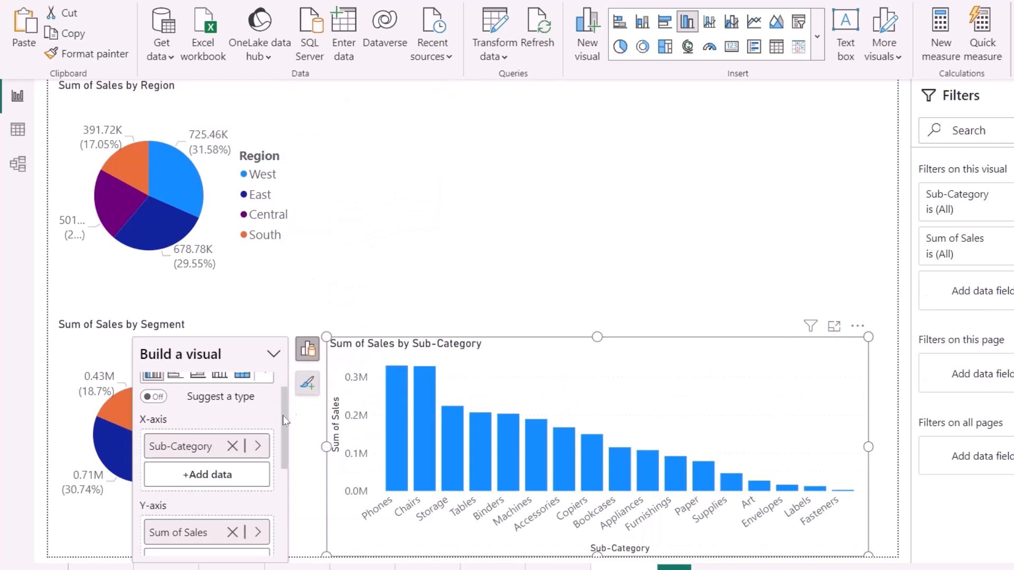
click(308, 383)
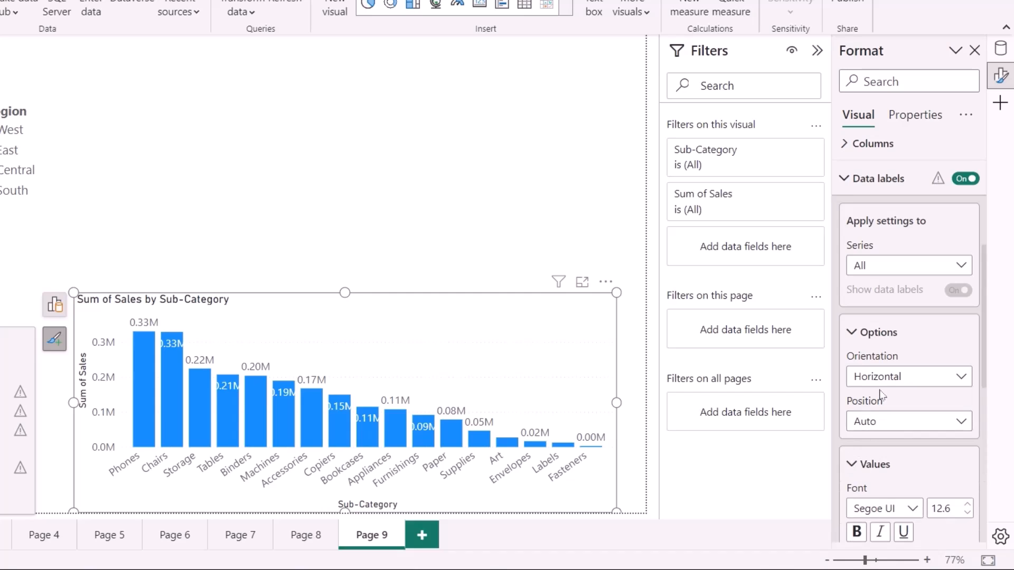
Set the column chart's data label display units to Thousands
scroll(down, 3)
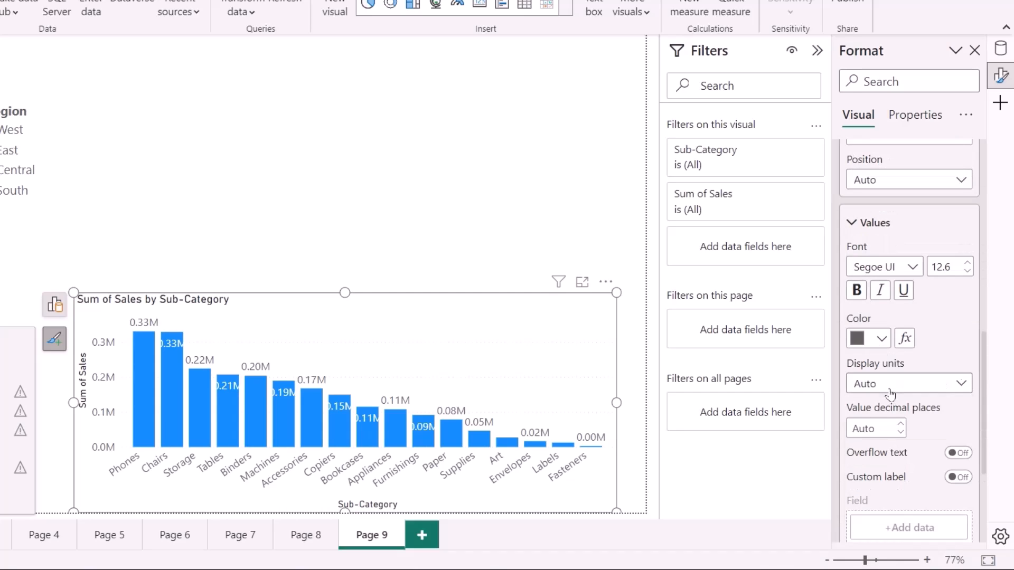
click(908, 383)
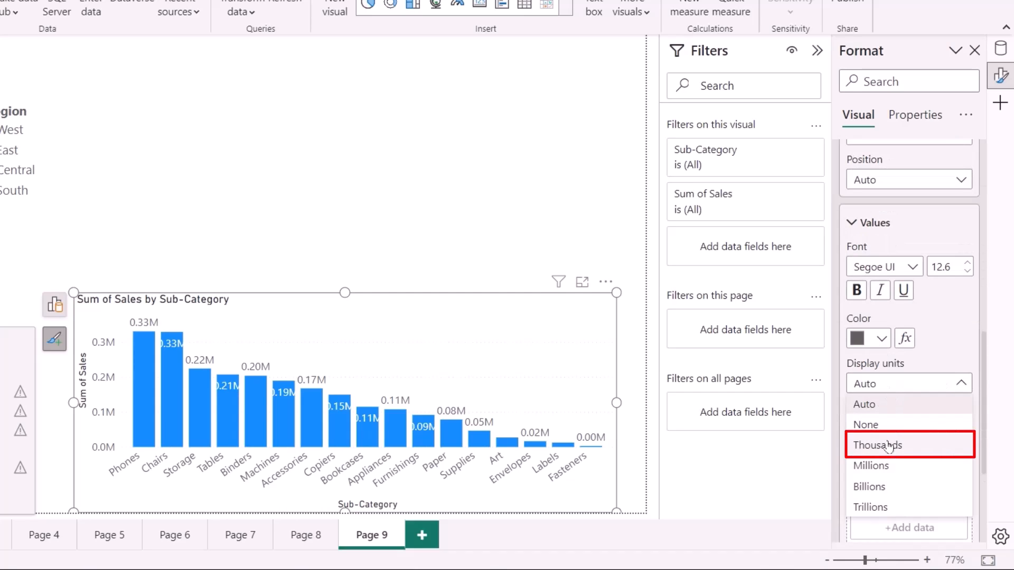
click(876, 445)
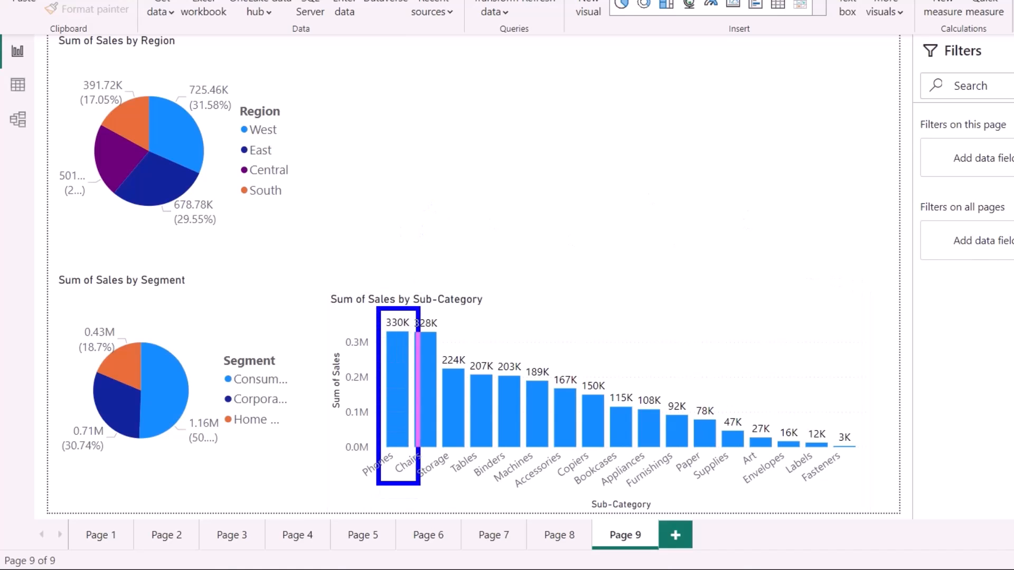
click(844, 443)
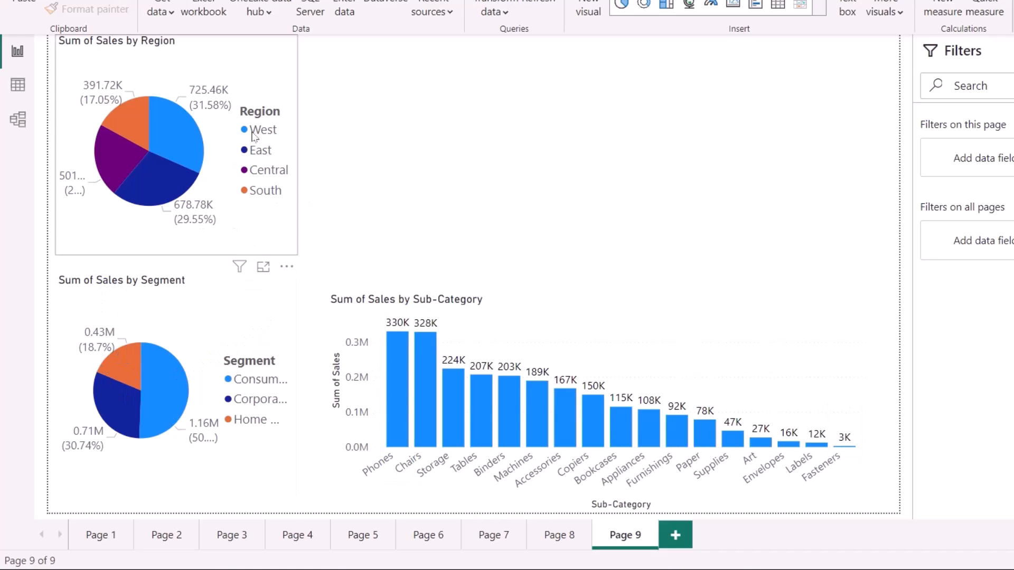
mouse_move(531, 186)
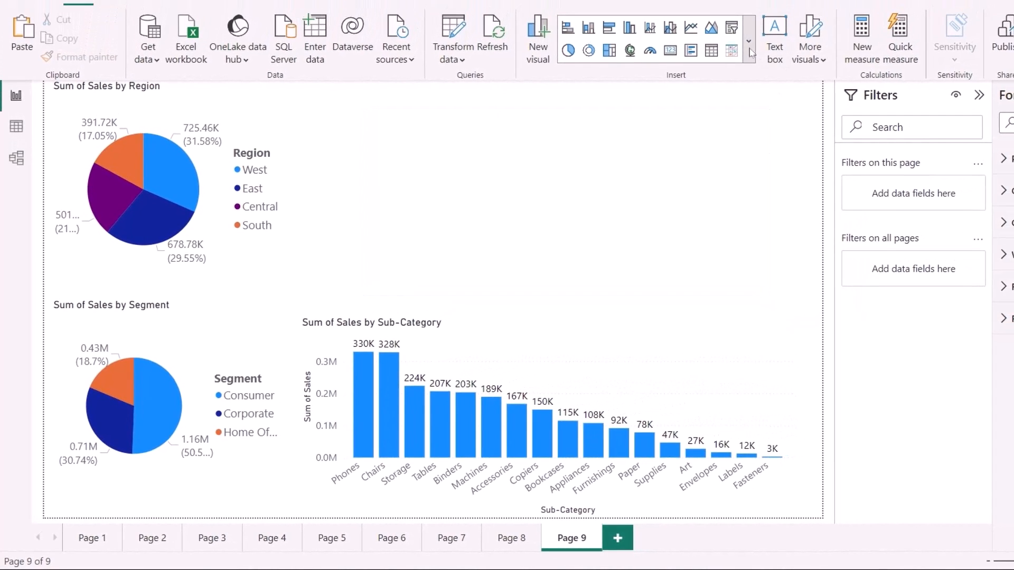
Insert a Smart narrative visual from the Insert tab's AI visuals
click(749, 40)
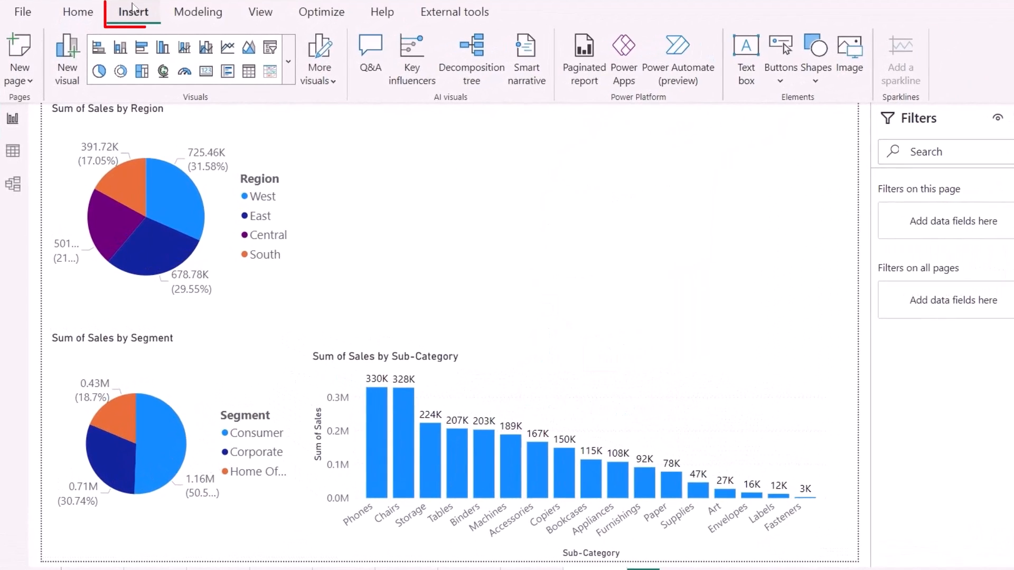
click(133, 11)
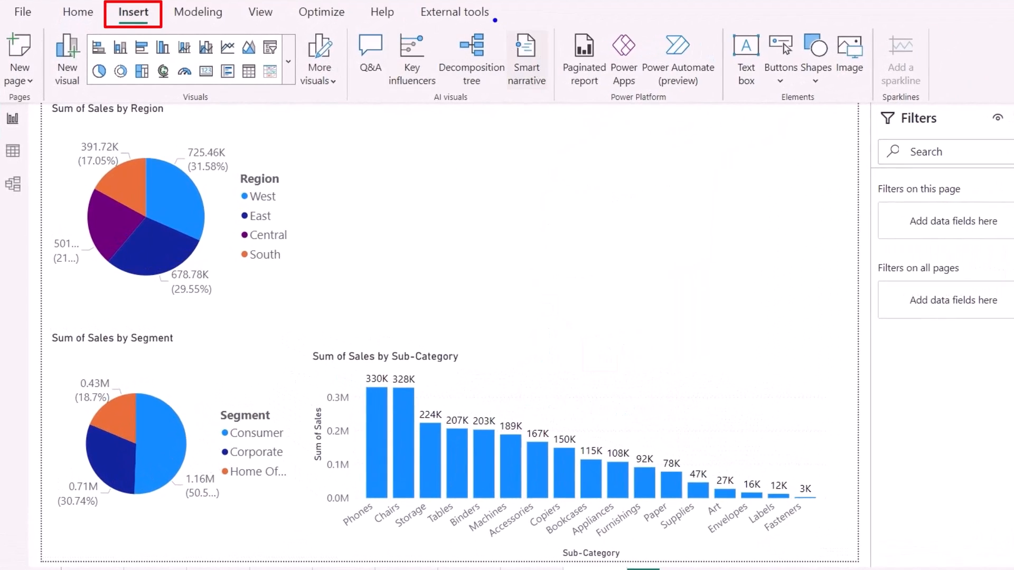
click(525, 55)
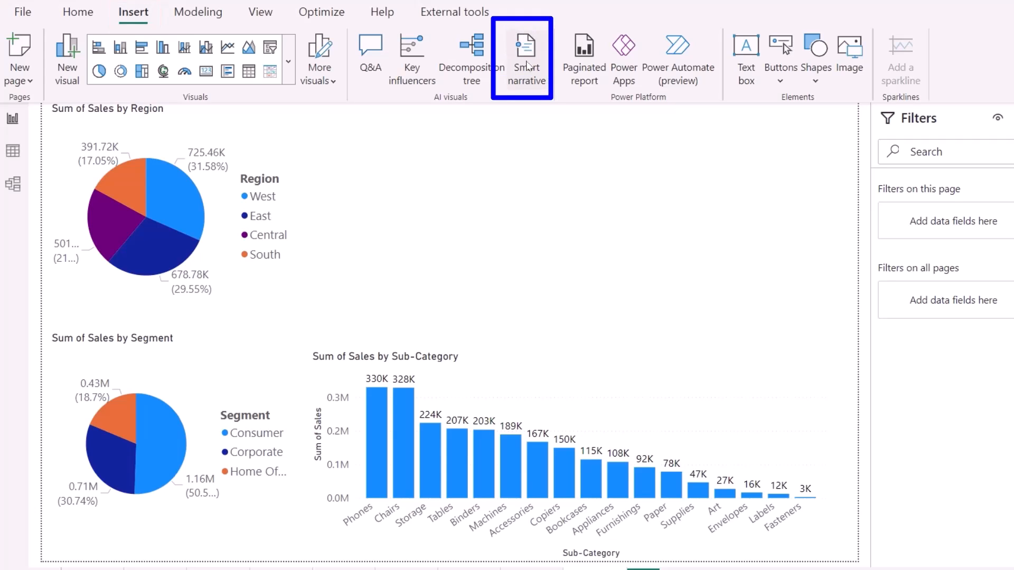
click(525, 57)
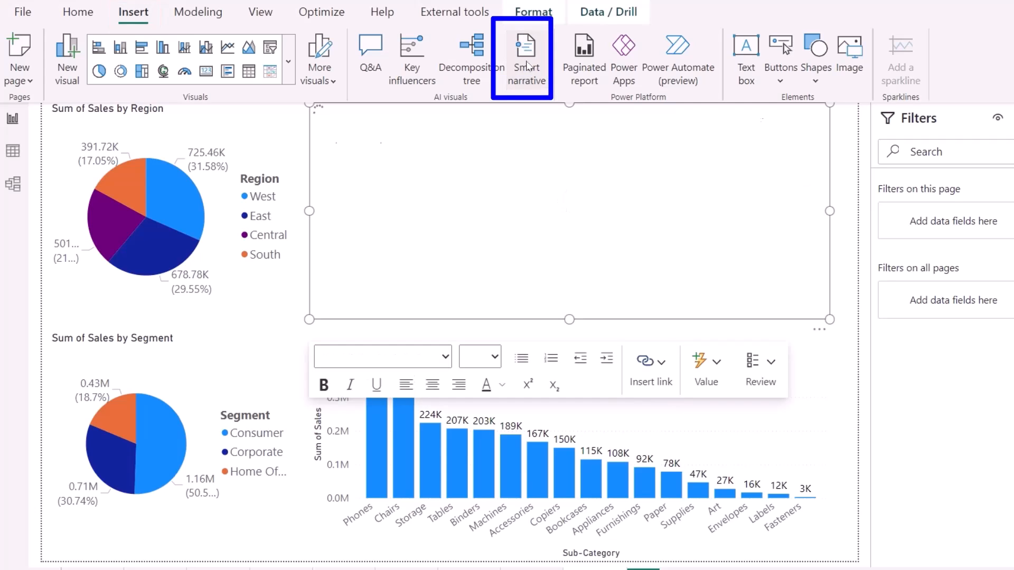
click(525, 58)
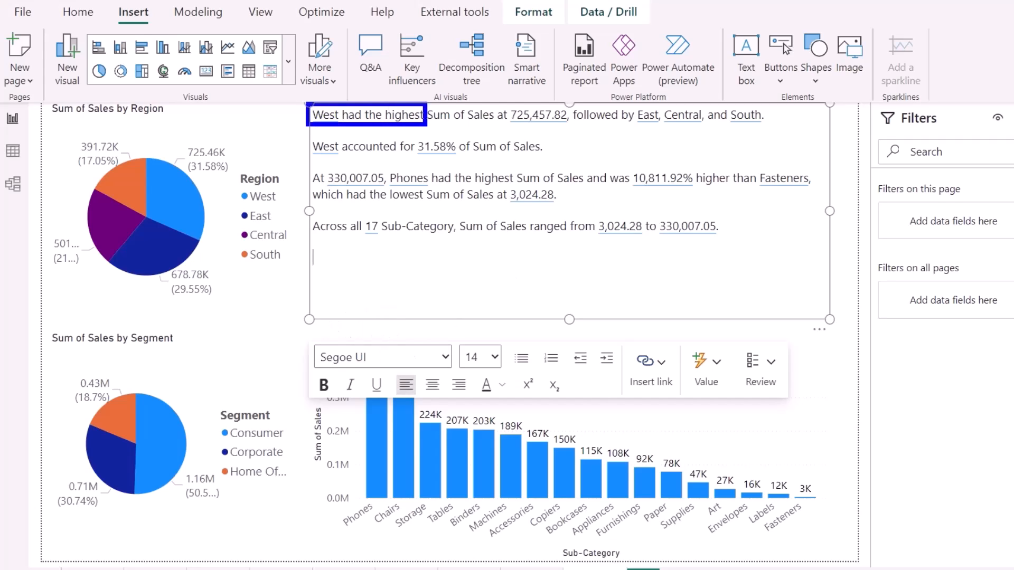
Review the generated summary of West's 725,457.82 sales and top sub-categories
drag(420, 115, 563, 115)
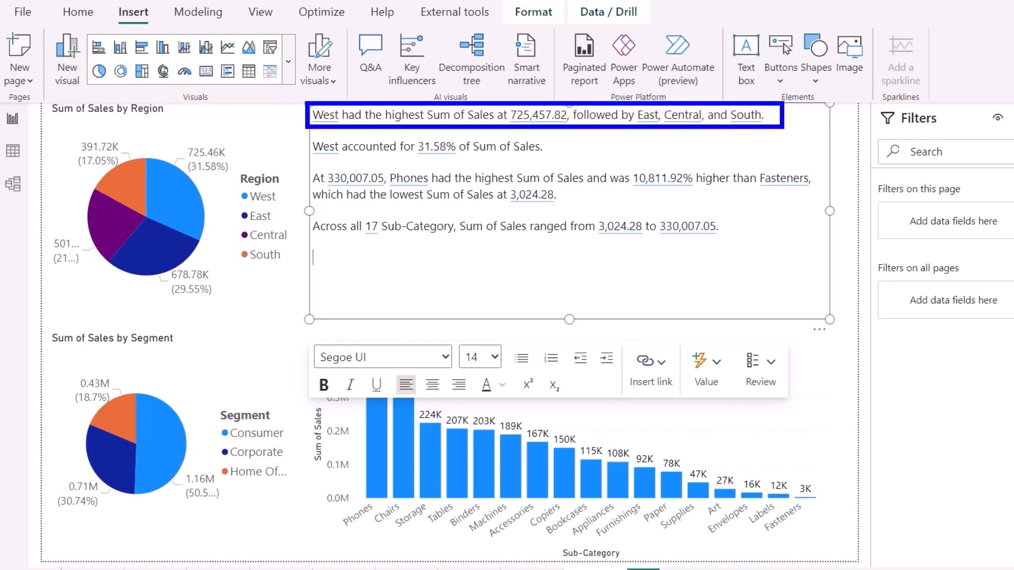
click(146, 214)
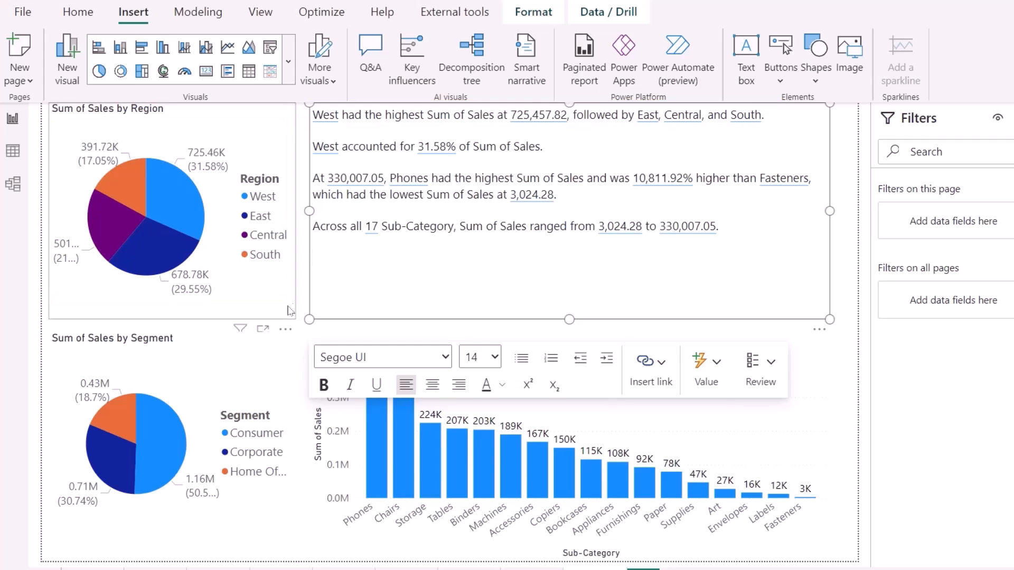
click(313, 257)
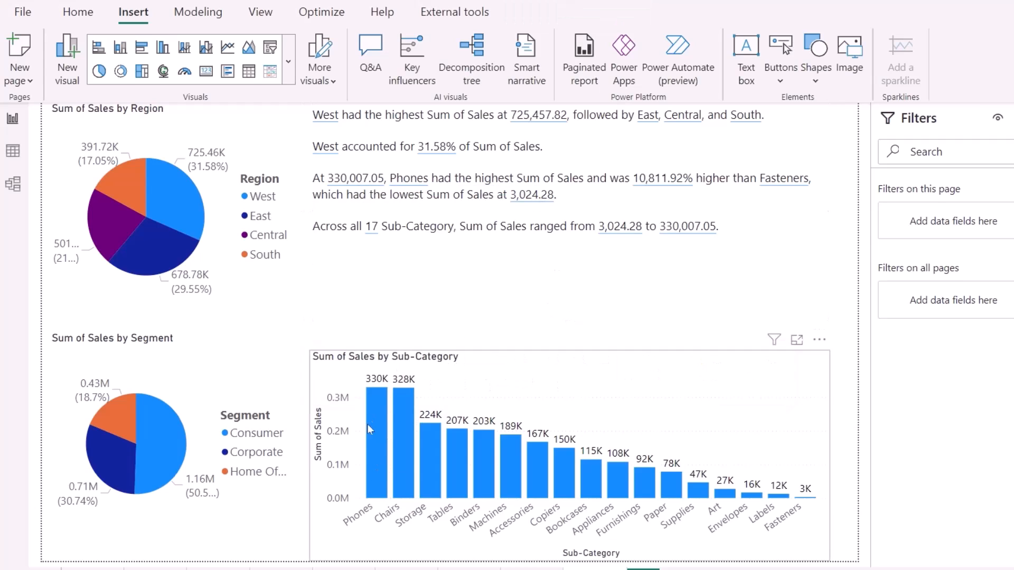
drag(375, 381, 789, 420)
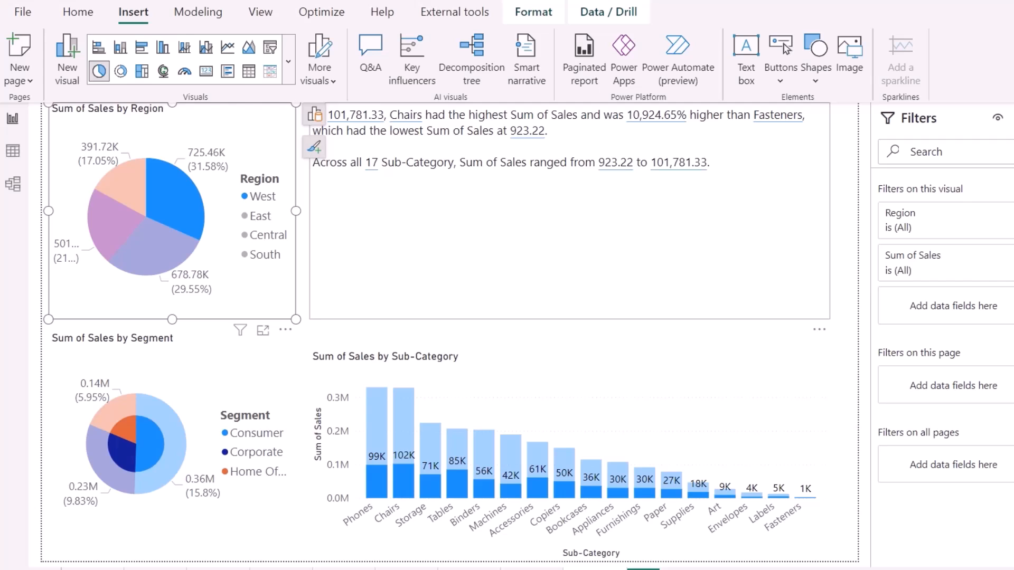
click(161, 444)
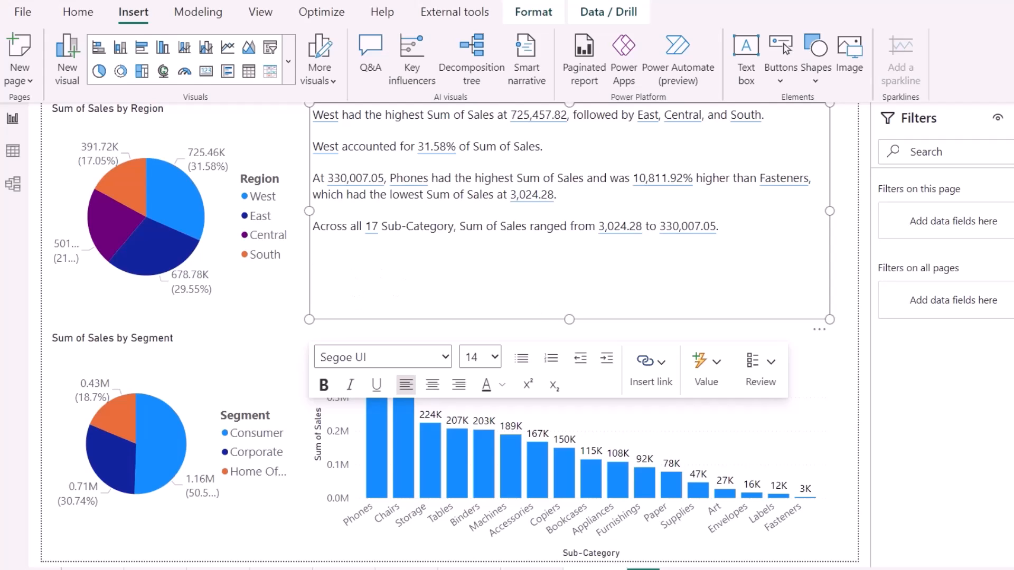
Add a line to the narrative with a dynamic total Profit value
text(The total profit is)
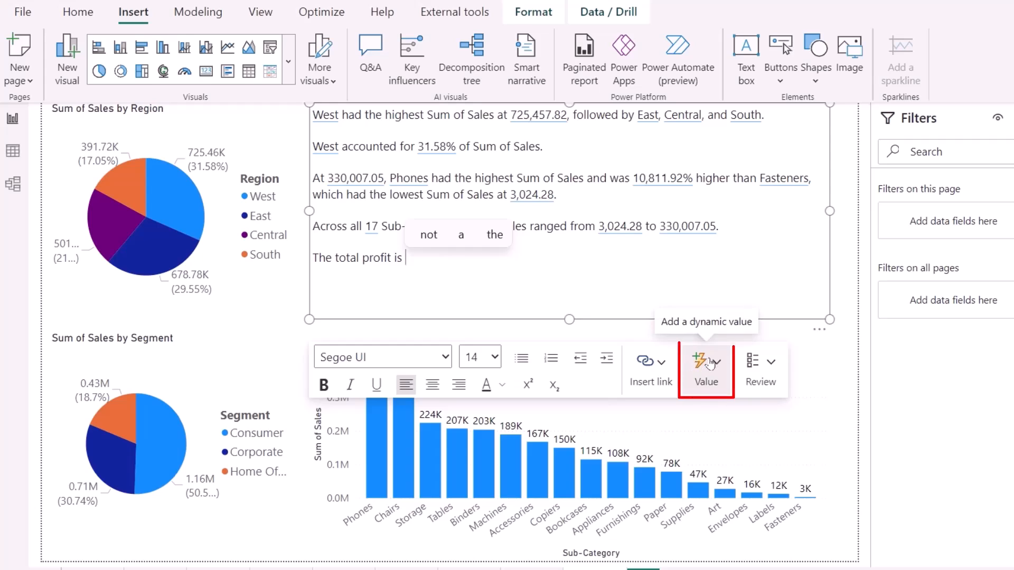
click(705, 368)
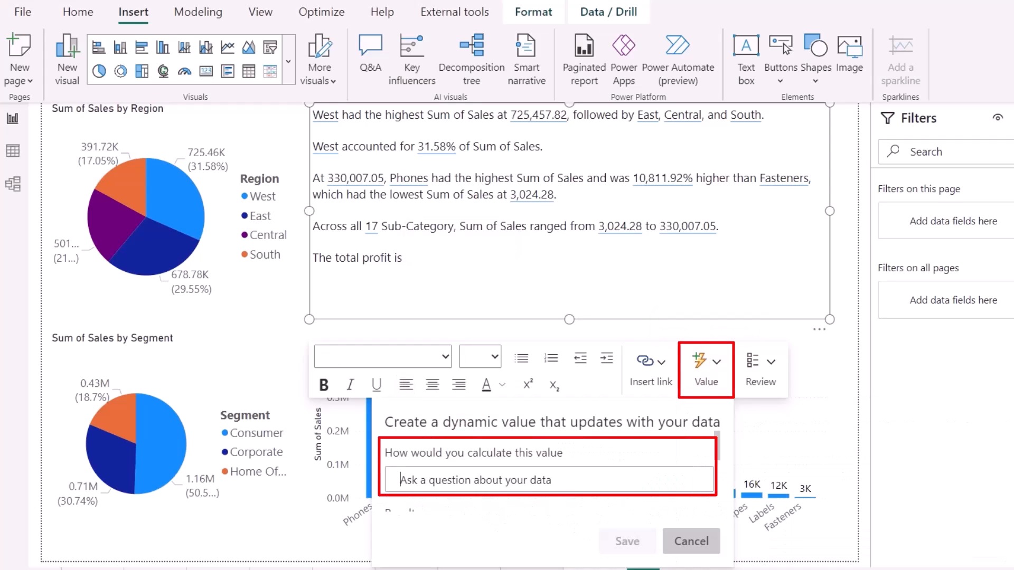
text(Profit)
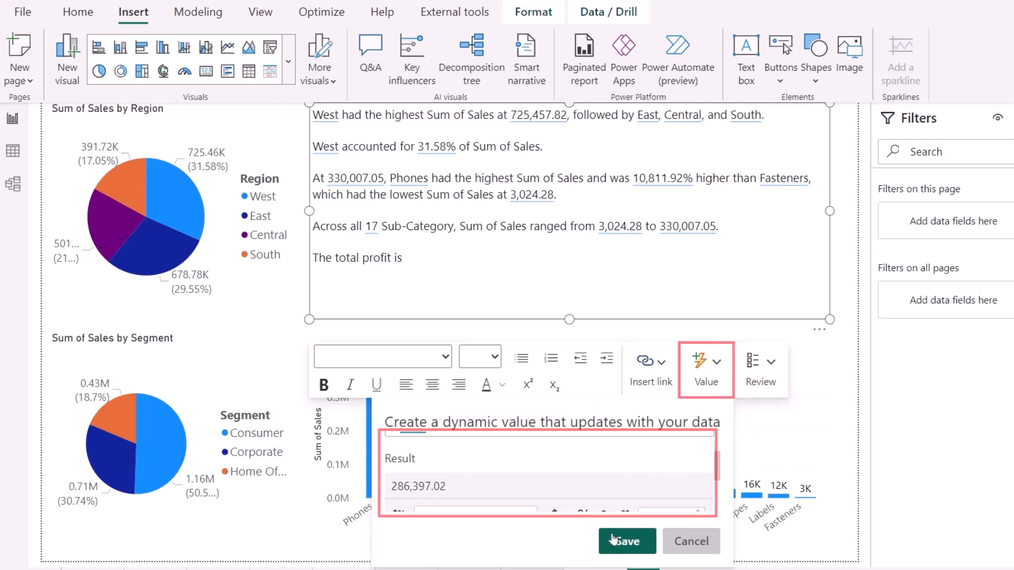
click(625, 541)
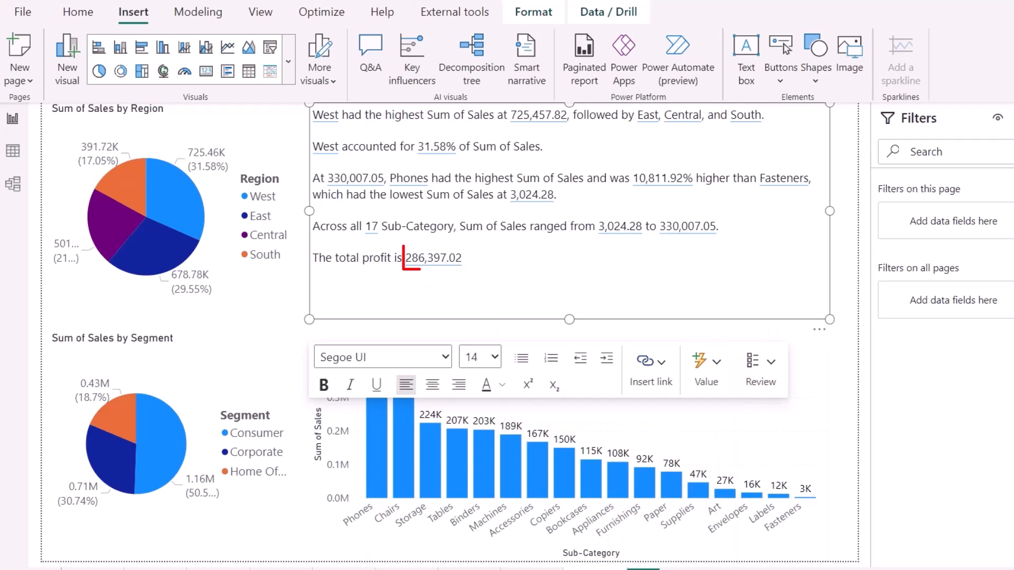
Add a 'Total Sales is' line with a dynamic total sales value
double_click(433, 257)
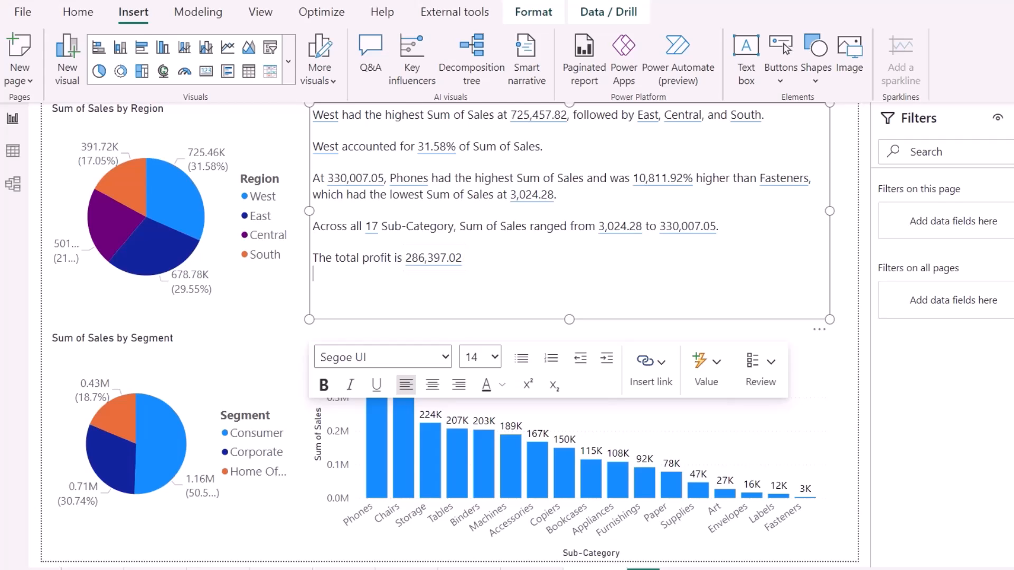
text(Total Sales is)
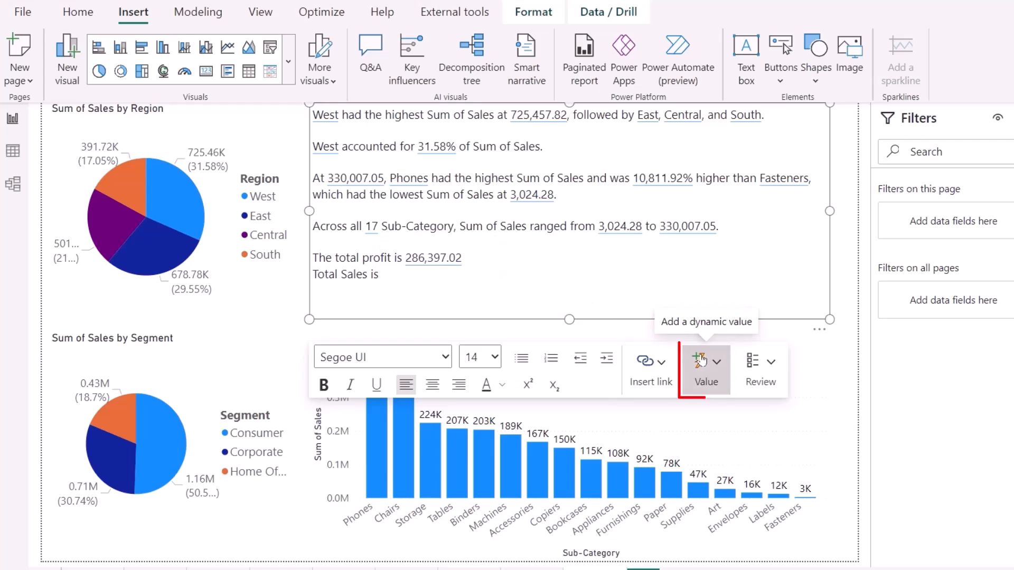
click(705, 369)
text(Sales)
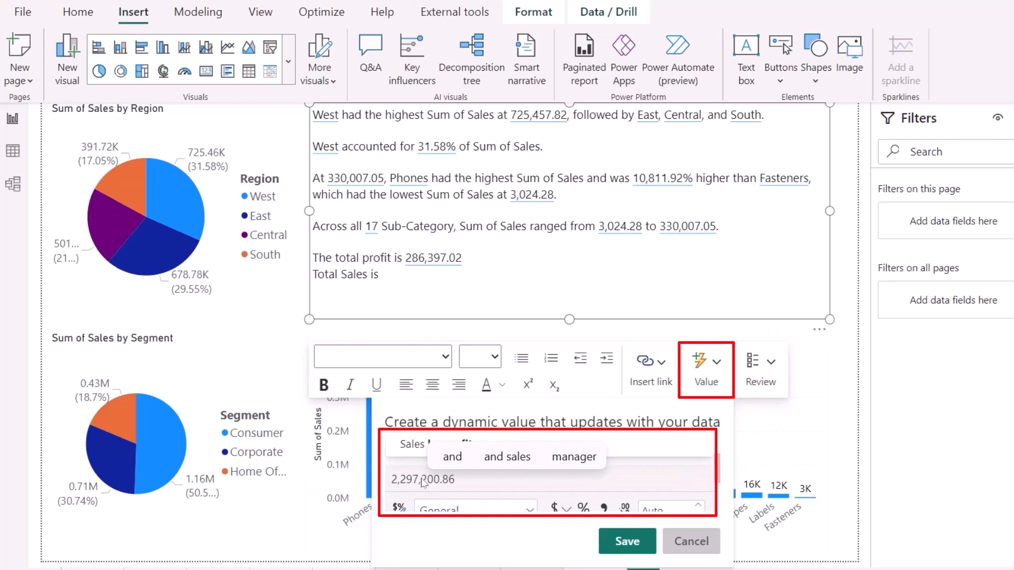
click(625, 541)
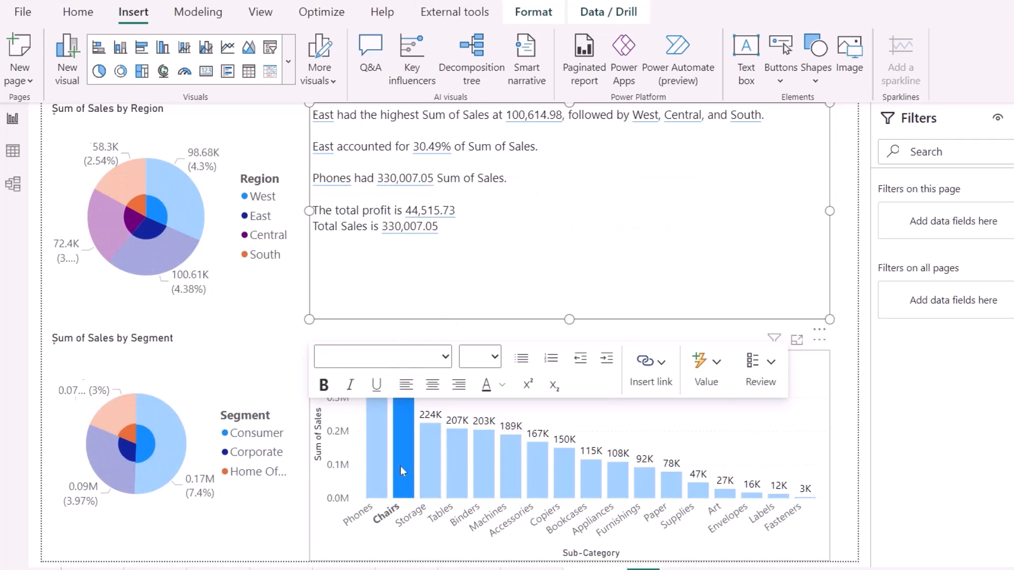
Toggle the Tables filter off, then cross-filter to the Consumer segment slice
click(456, 446)
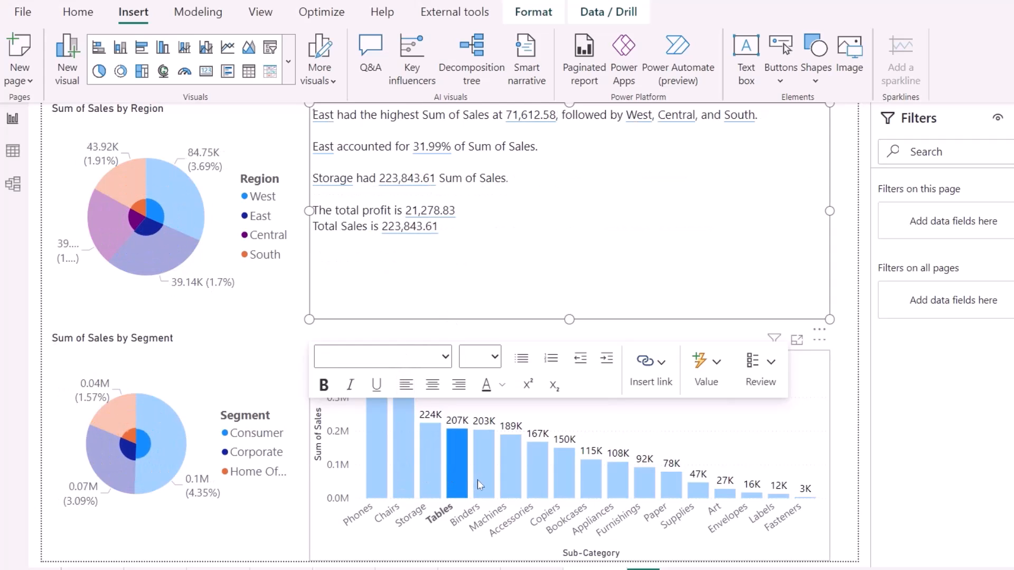
click(510, 446)
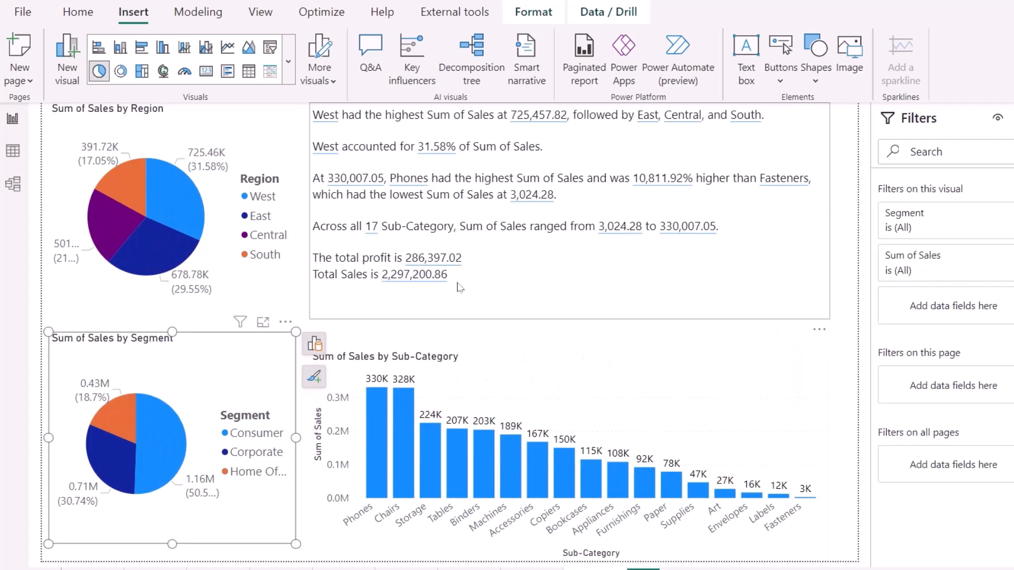
click(162, 440)
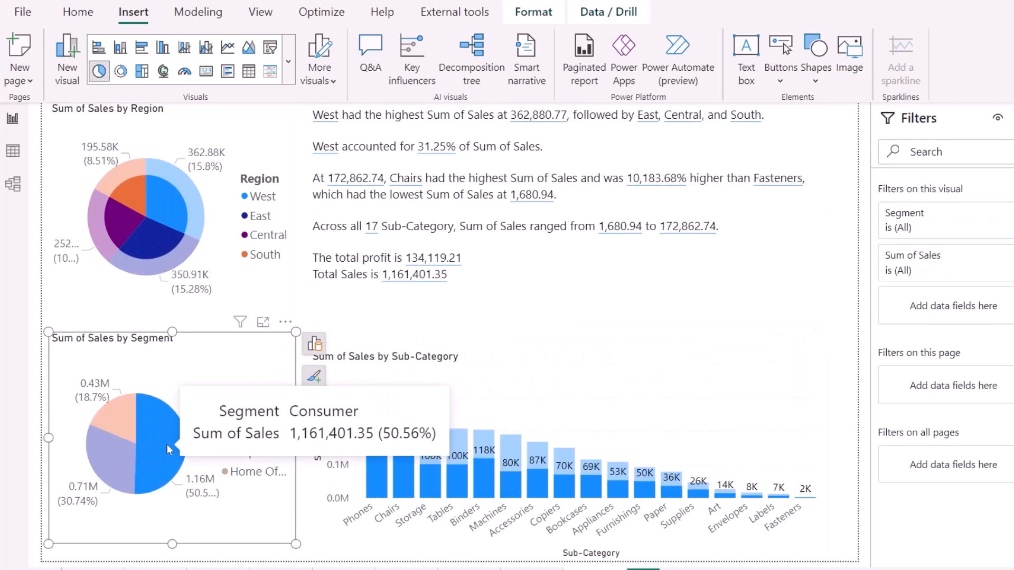